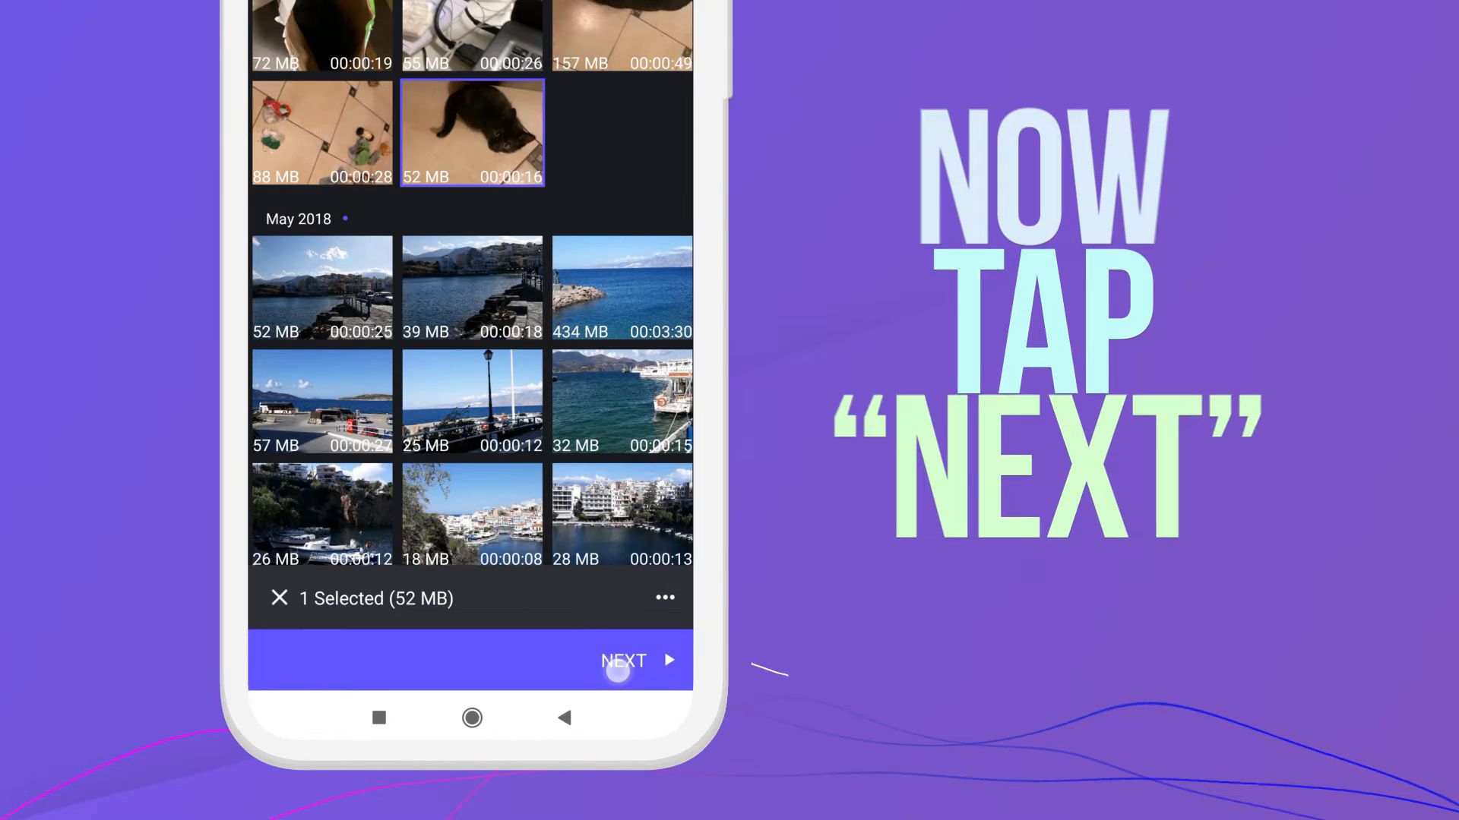
Continue with the selected 52 MB cat video to the Set Size options
left_click(638, 659)
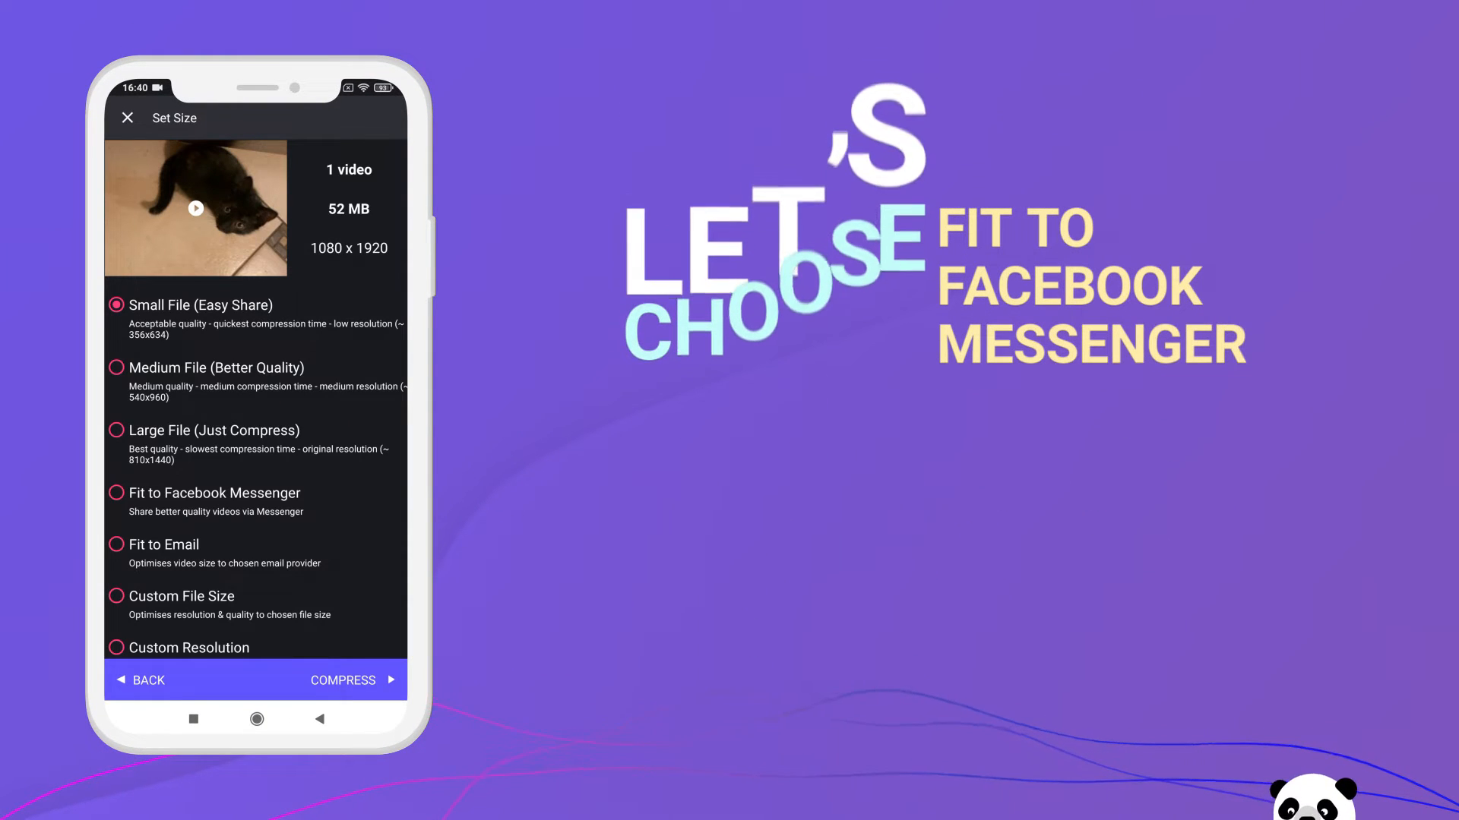
Choose the Fit to Facebook Messenger size preset and start compressing
left_click(116, 492)
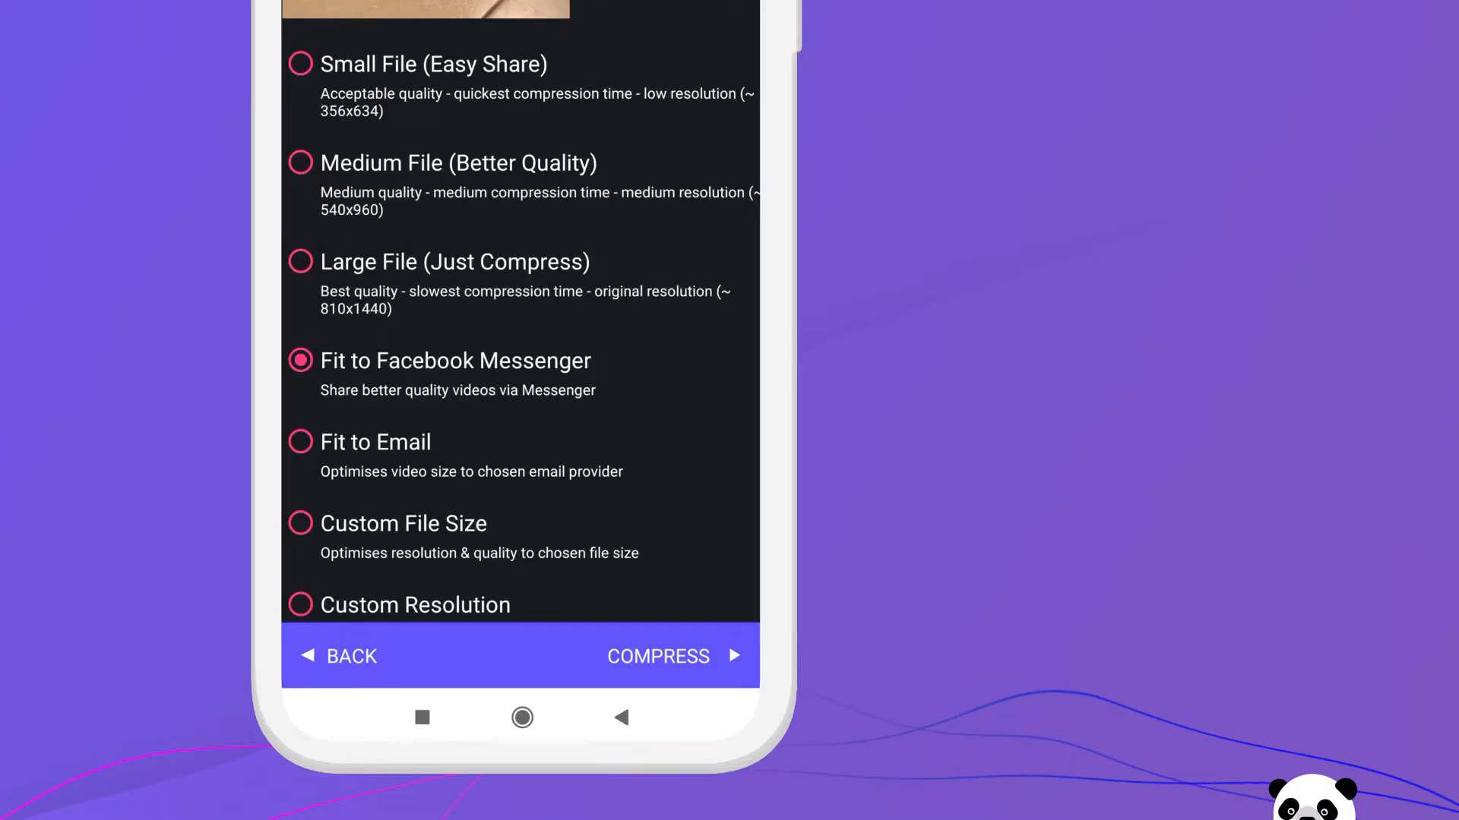
left_click(658, 656)
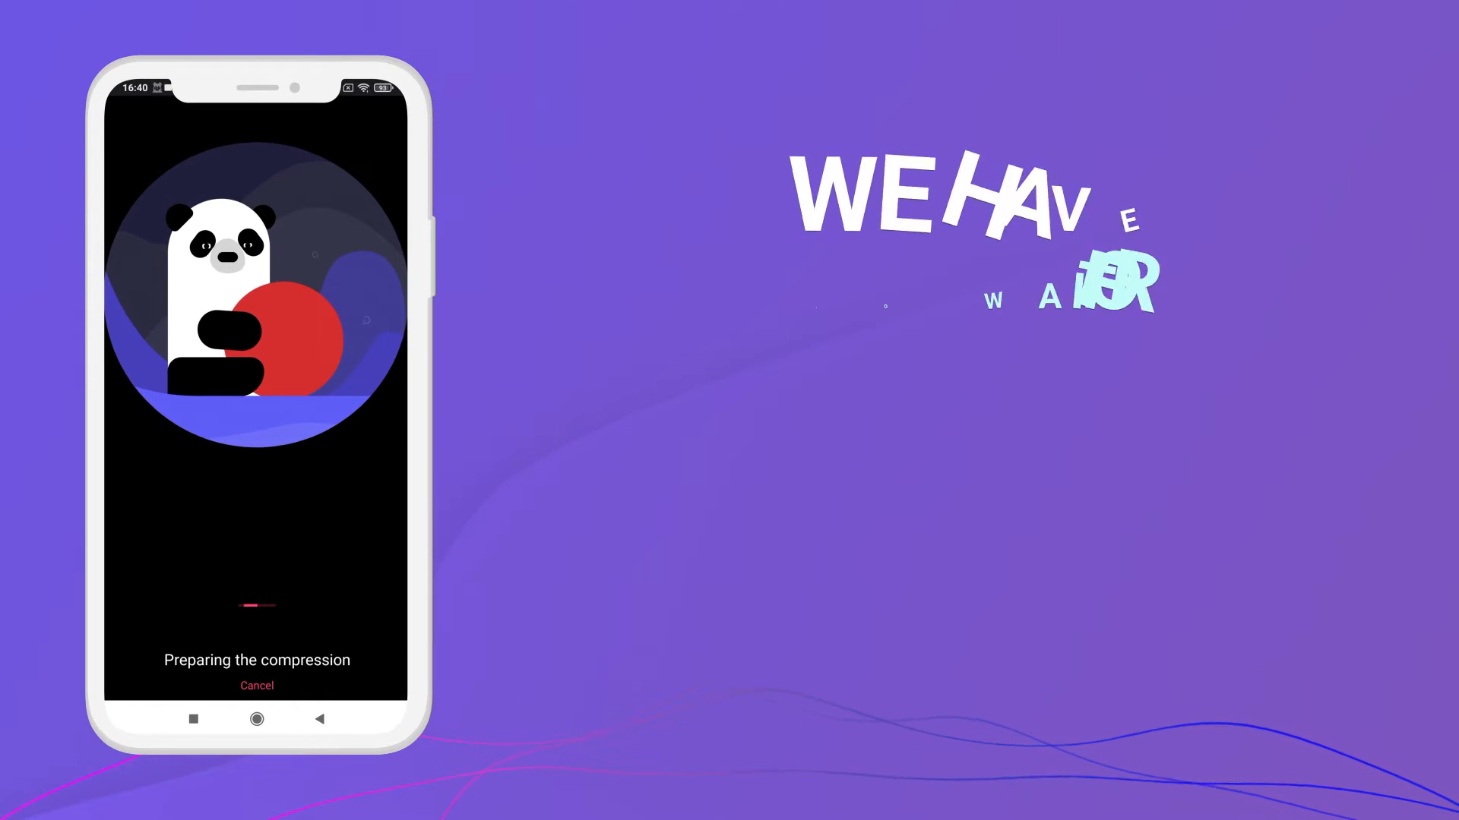